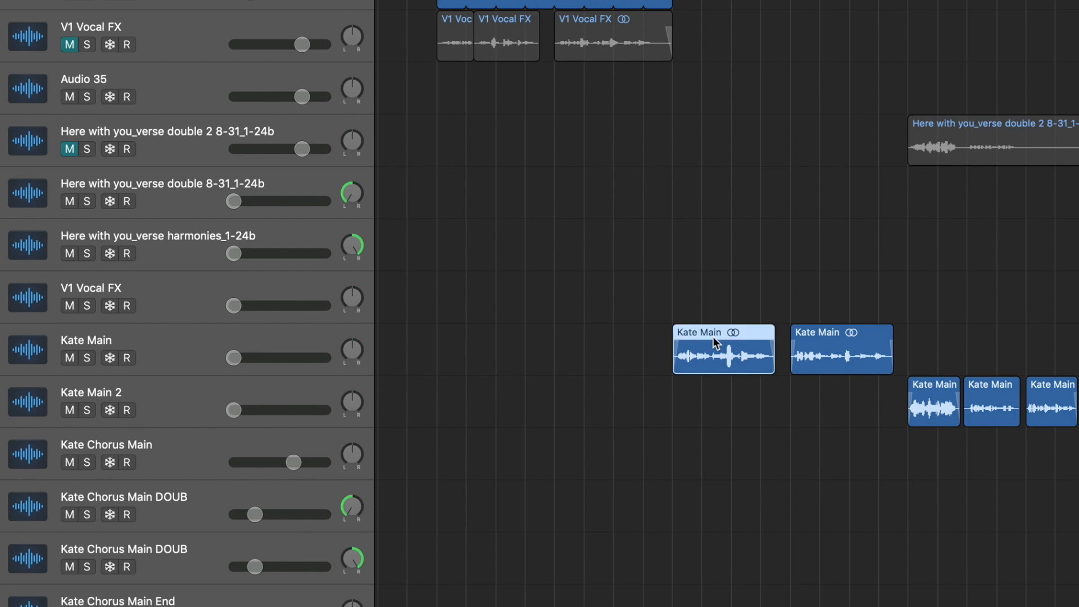
# - Reveal the flex mode choices for the Kate Main track, showing Monophonic
pyautogui.rightClick(716, 342)
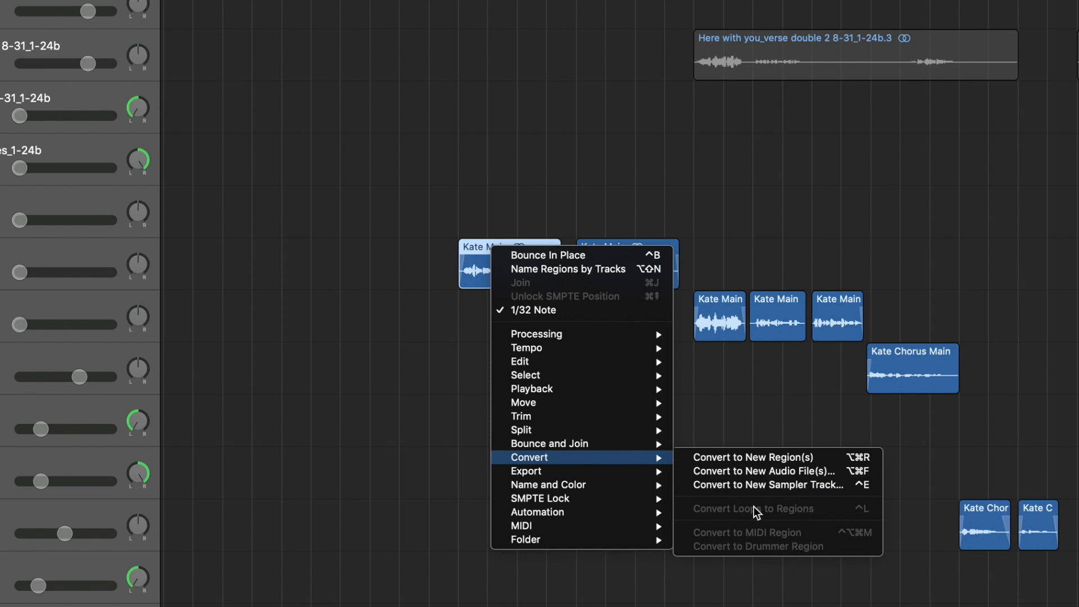
pyautogui.moveTo(772, 537)
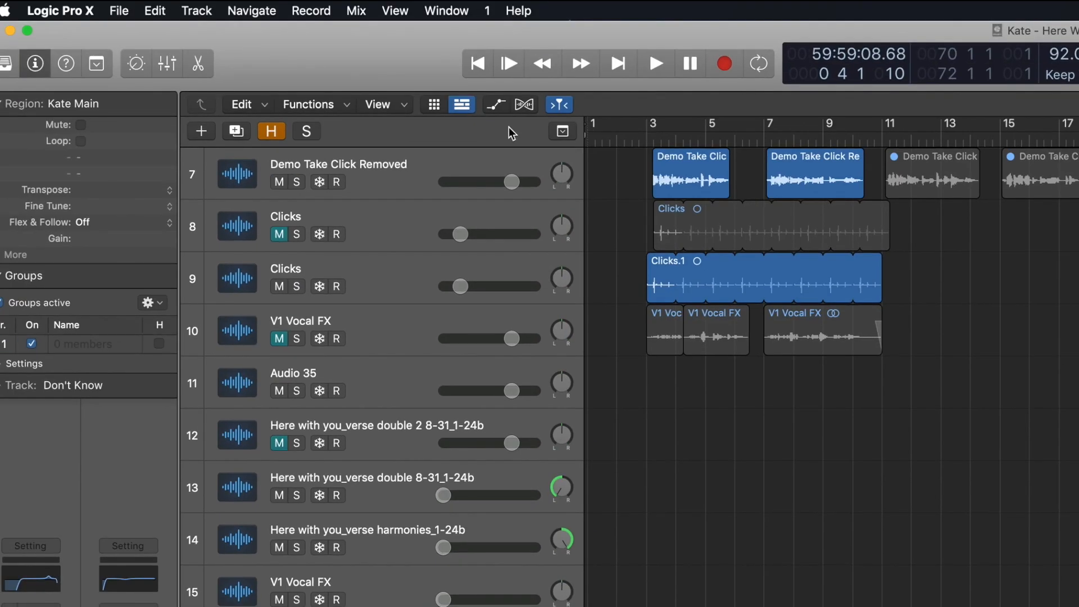
pyautogui.moveTo(525, 104)
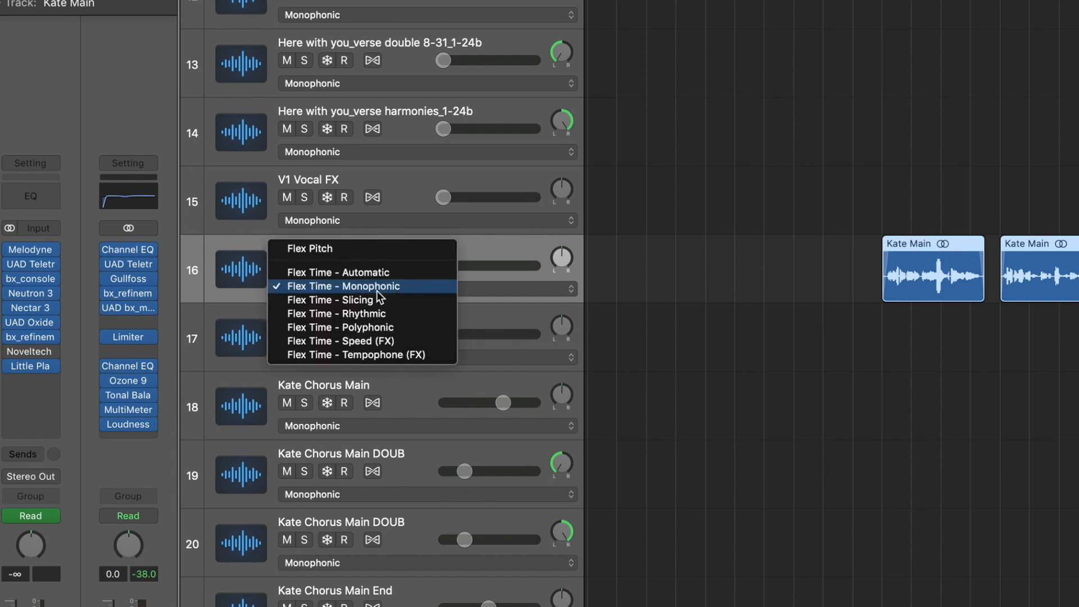
pyautogui.moveTo(360, 248)
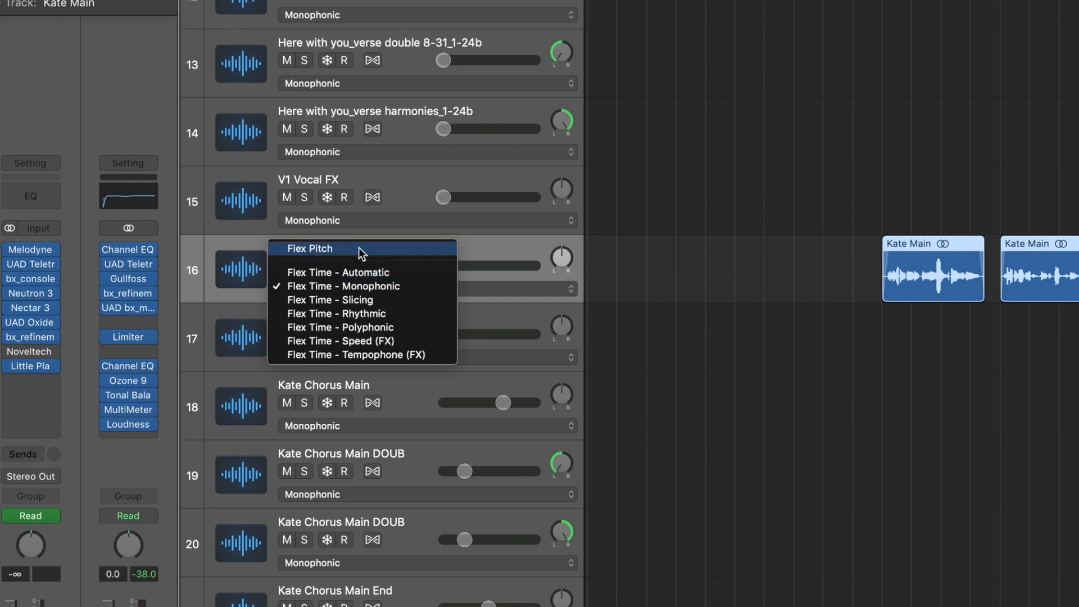
pyautogui.moveTo(497, 296)
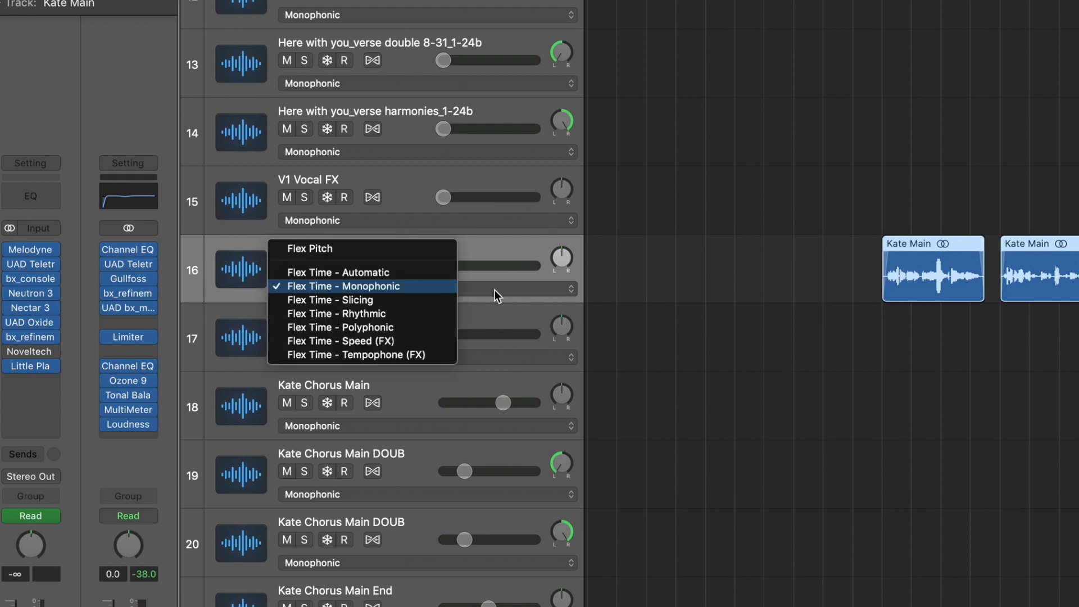
# - Switch the Kate Main track to Flex Pitch and enable its flex editing
pyautogui.click(310, 248)
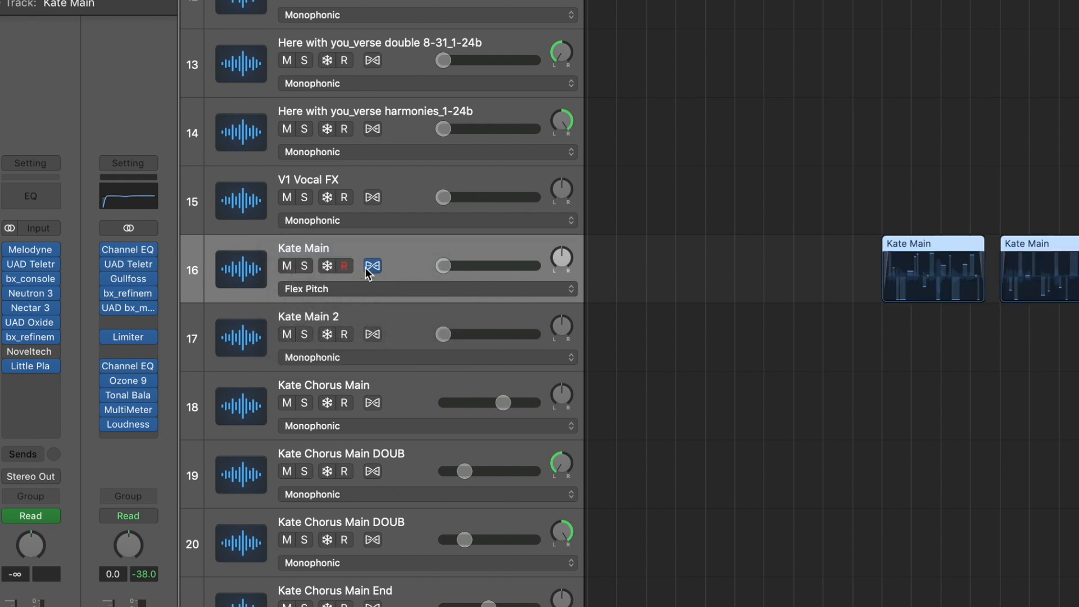
pyautogui.click(372, 267)
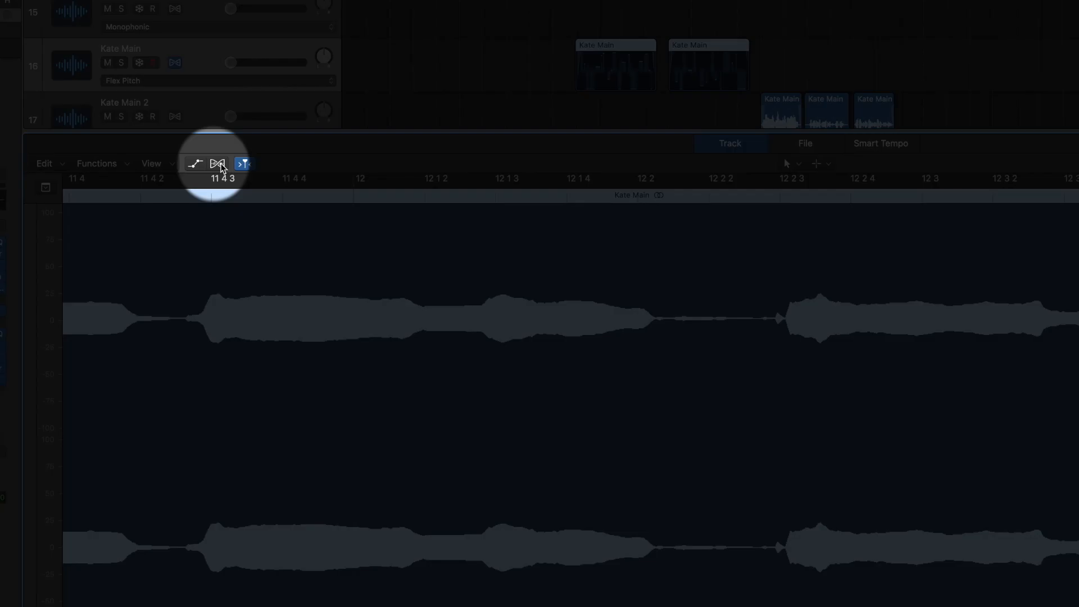
# - Display Kate Main's flex pitch curves and note bars in the Audio Track Editor
pyautogui.click(218, 164)
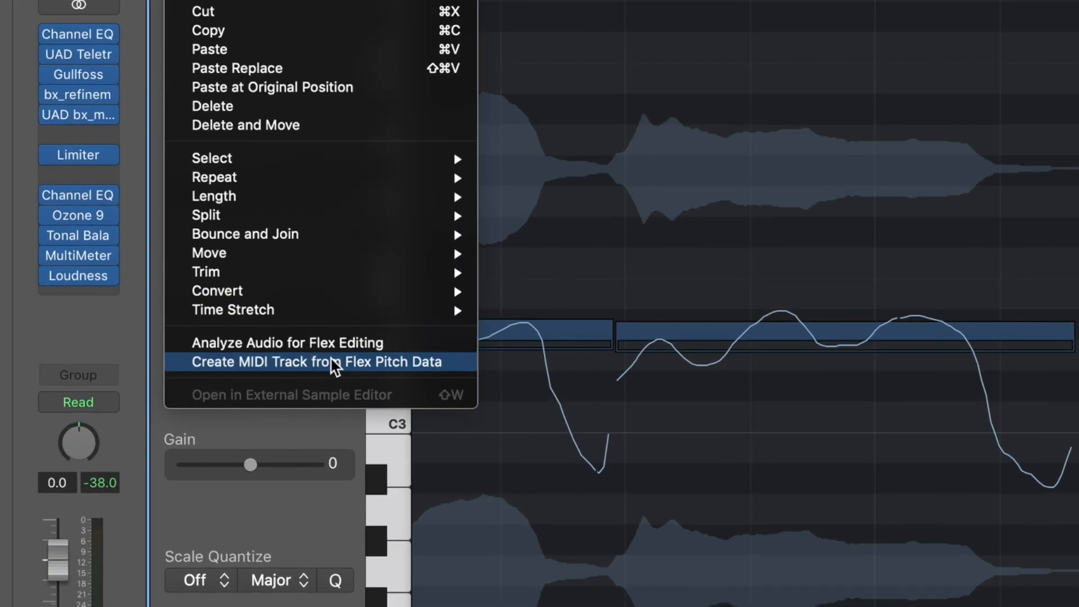
pyautogui.moveTo(394, 373)
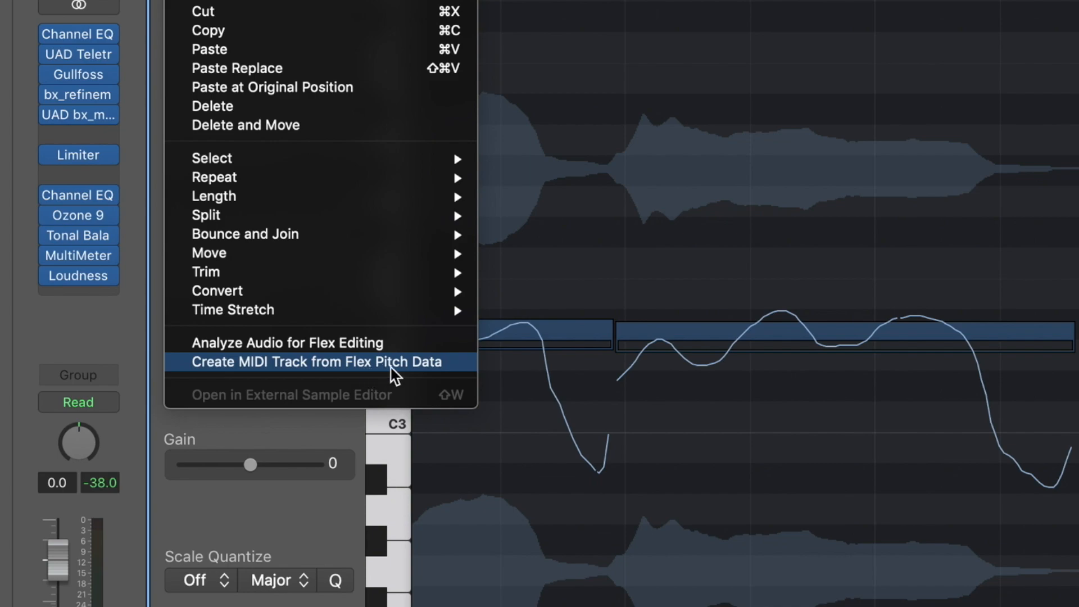
# - Create a Classic Electric Piano MIDI track from Kate Main's Flex Pitch data
pyautogui.click(317, 361)
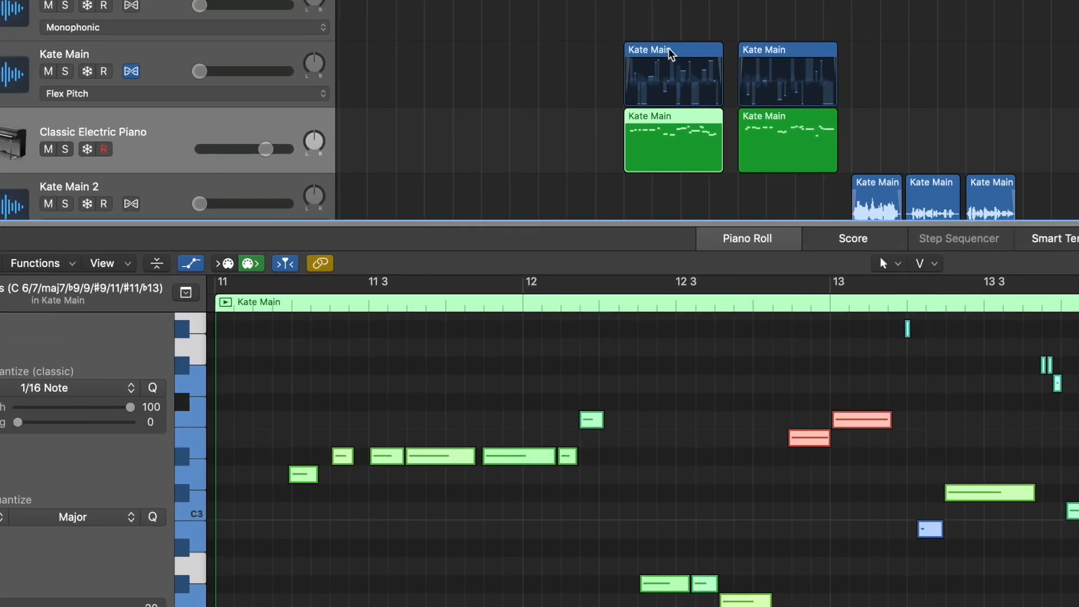
pyautogui.moveTo(874, 482)
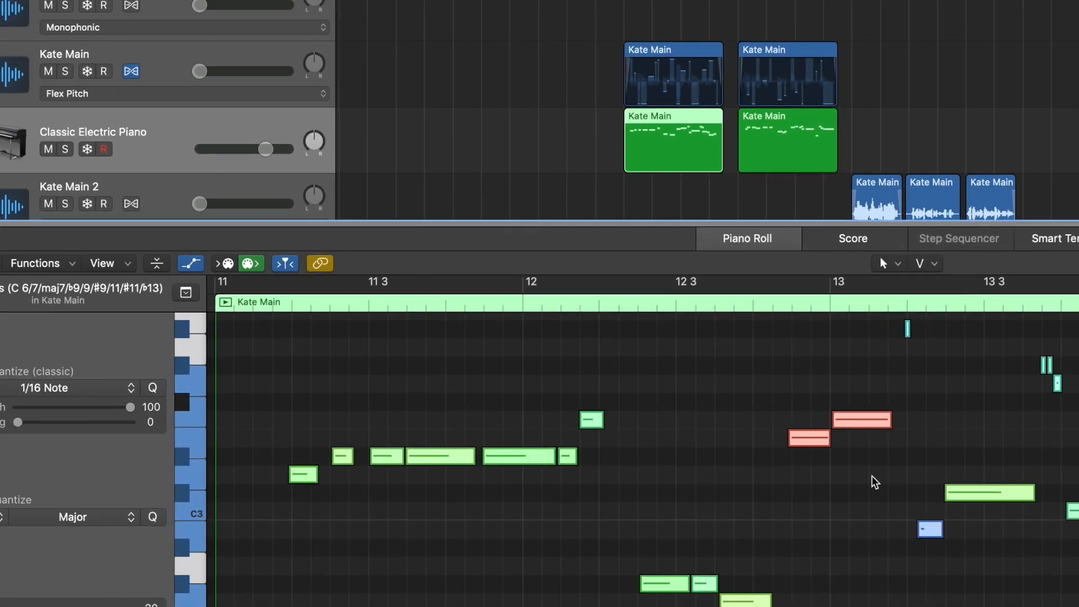